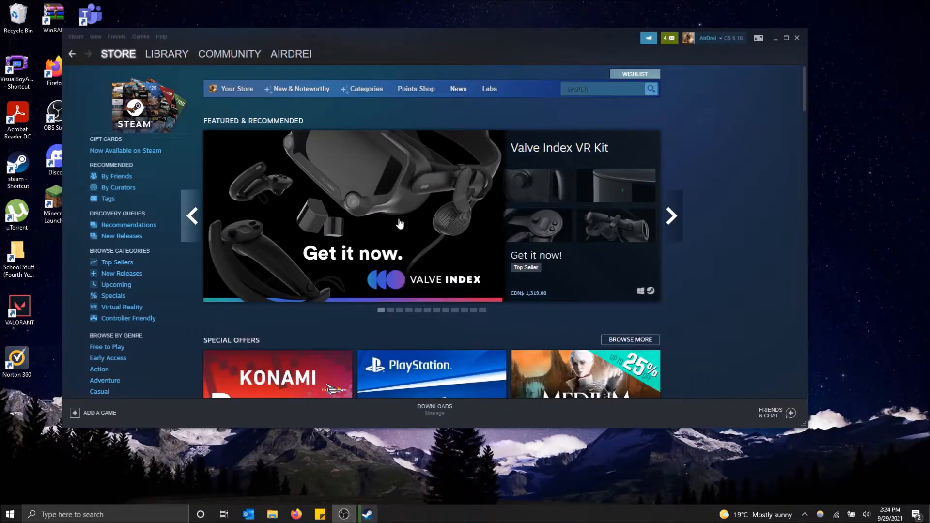
pyautogui.moveTo(495, 181)
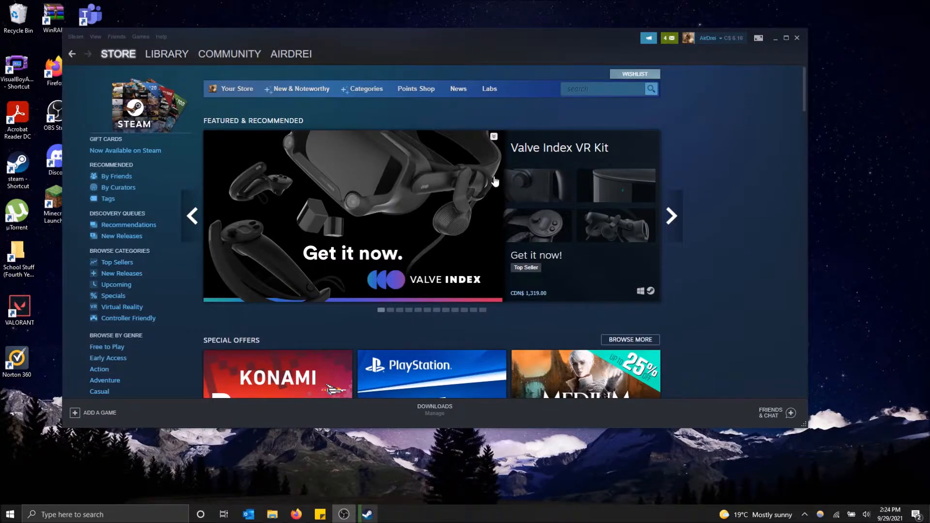
pyautogui.moveTo(539, 37)
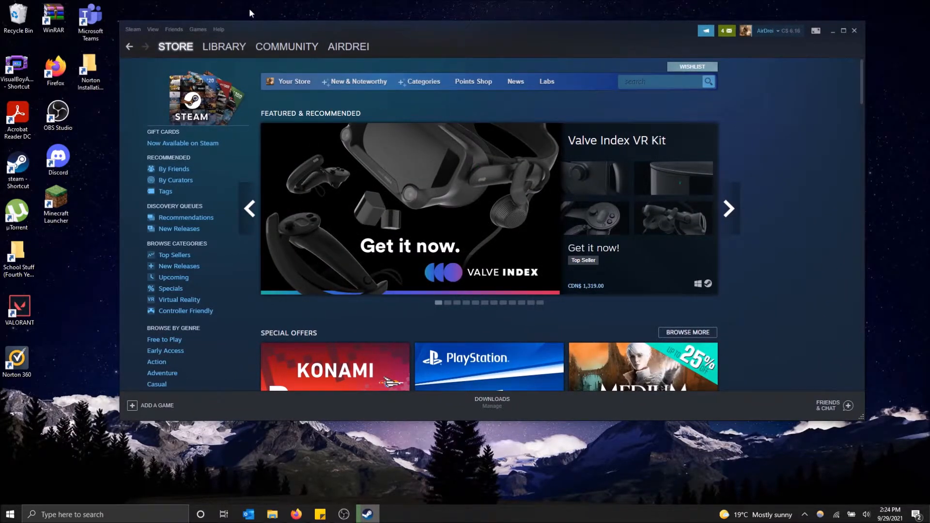
# - From the Steam library home, add a Counter-Strike: Global Offensive desktop shortcut via its Manage menu
pyautogui.click(223, 47)
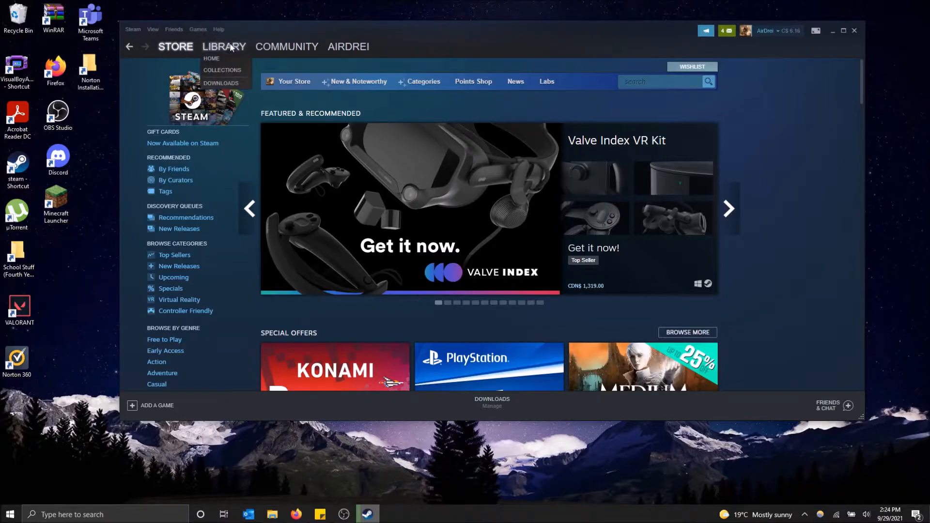
pyautogui.click(224, 47)
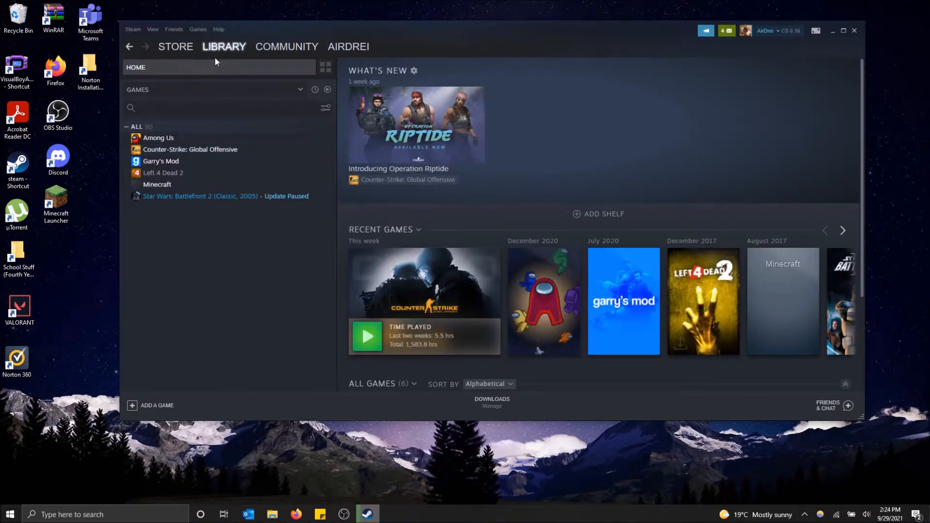
pyautogui.moveTo(158, 137)
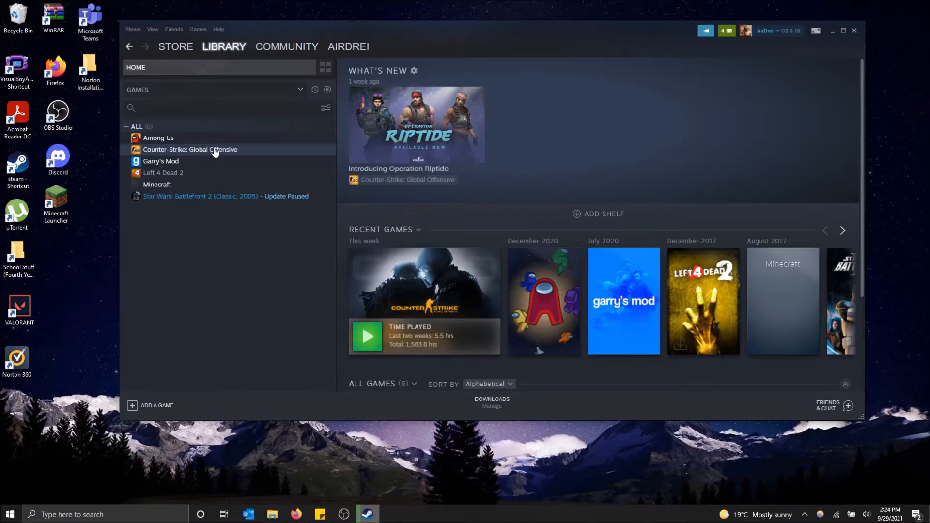
pyautogui.moveTo(211, 151)
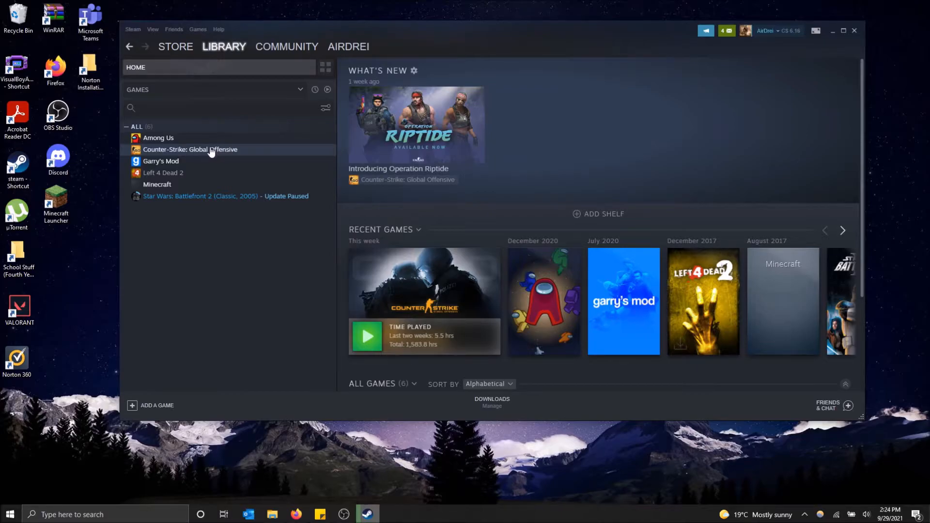
pyautogui.rightClick(190, 149)
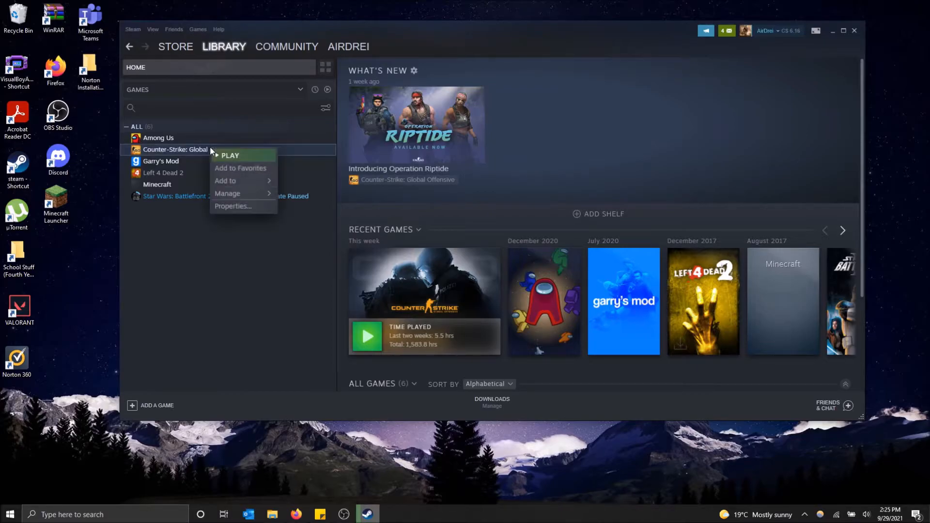
pyautogui.moveTo(227, 194)
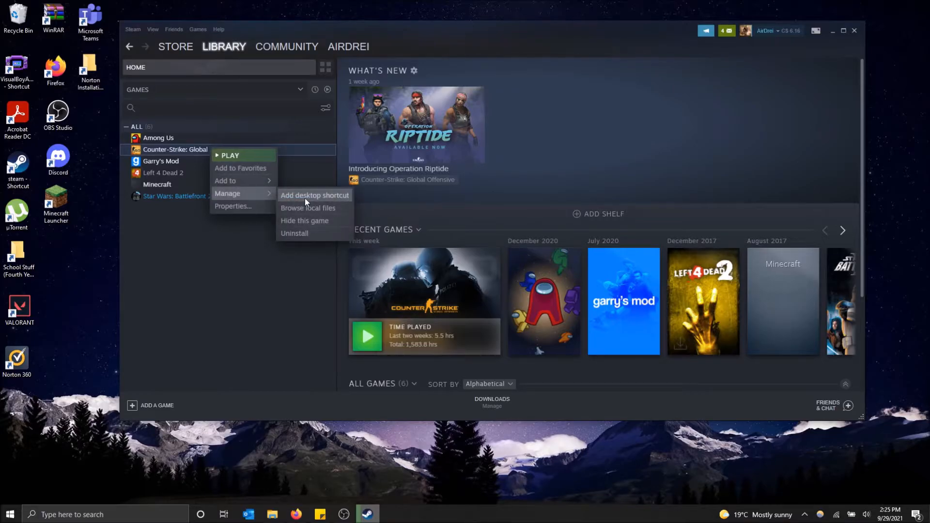
pyautogui.click(315, 195)
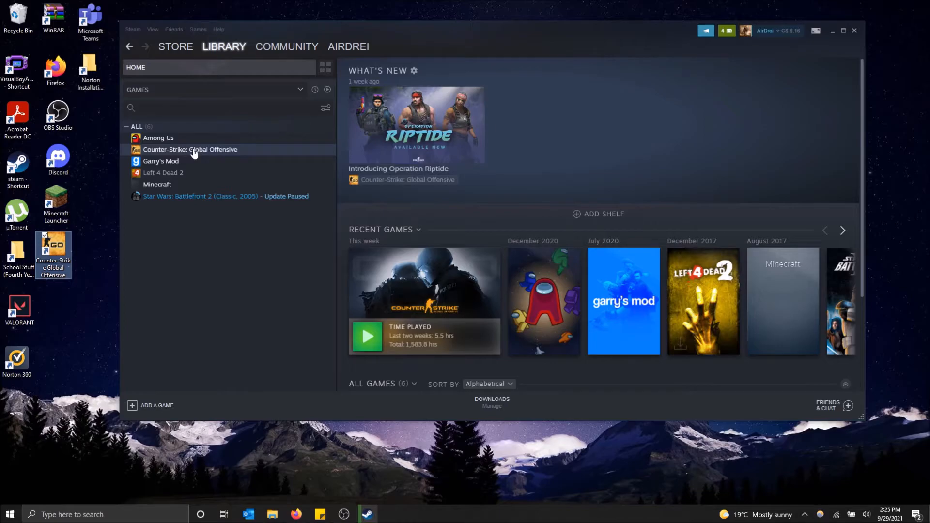
pyautogui.moveTo(200, 193)
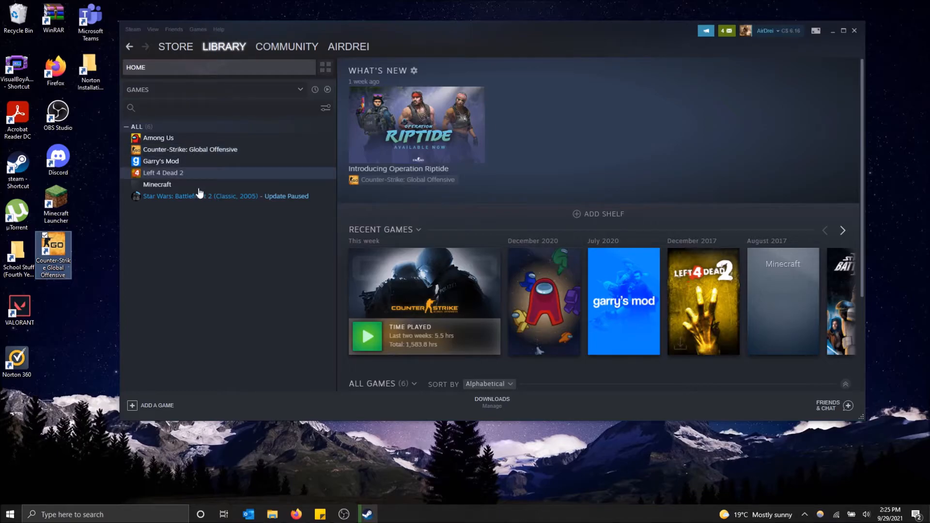
pyautogui.moveTo(255, 413)
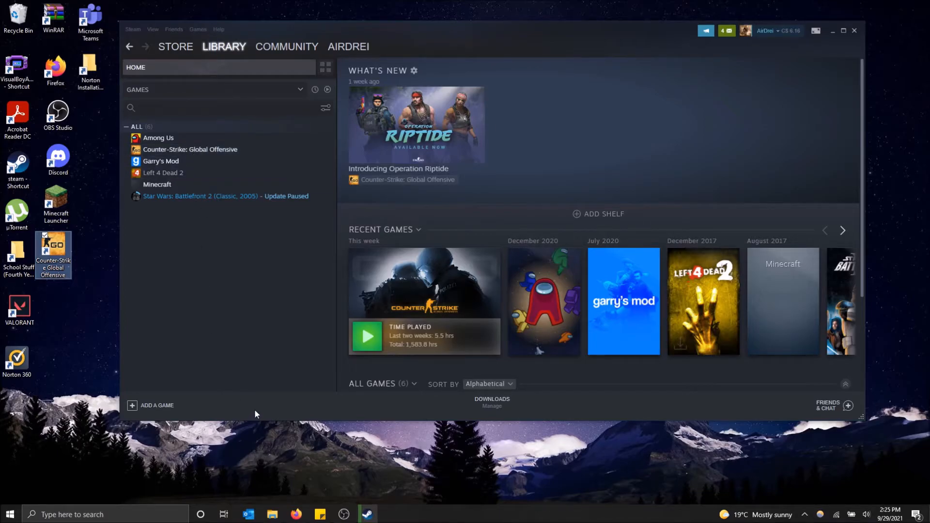